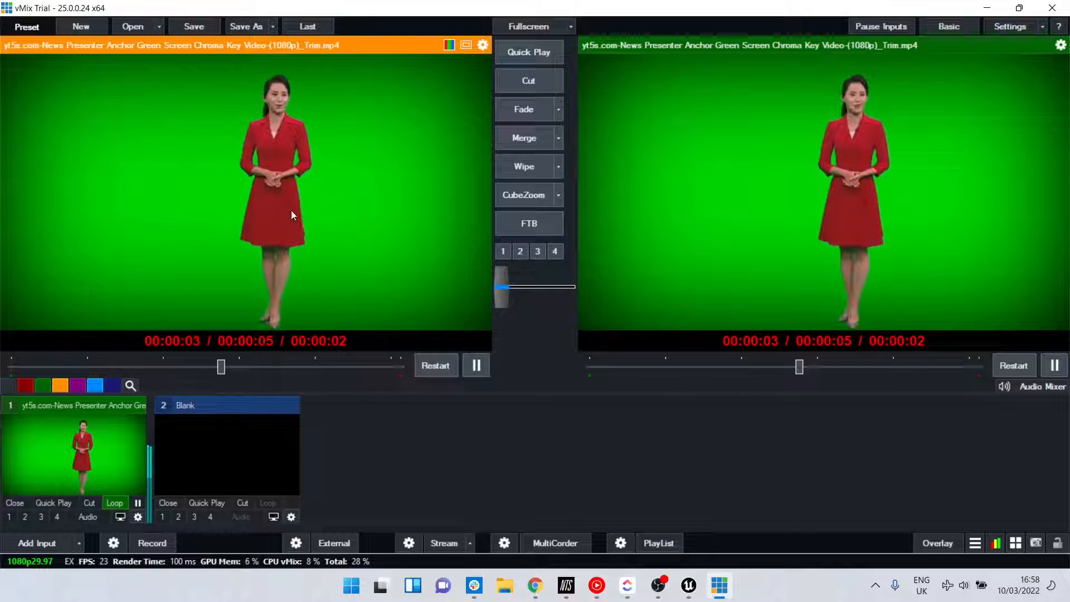
Open the presenter input's settings on the Colour Key page
click(435, 365)
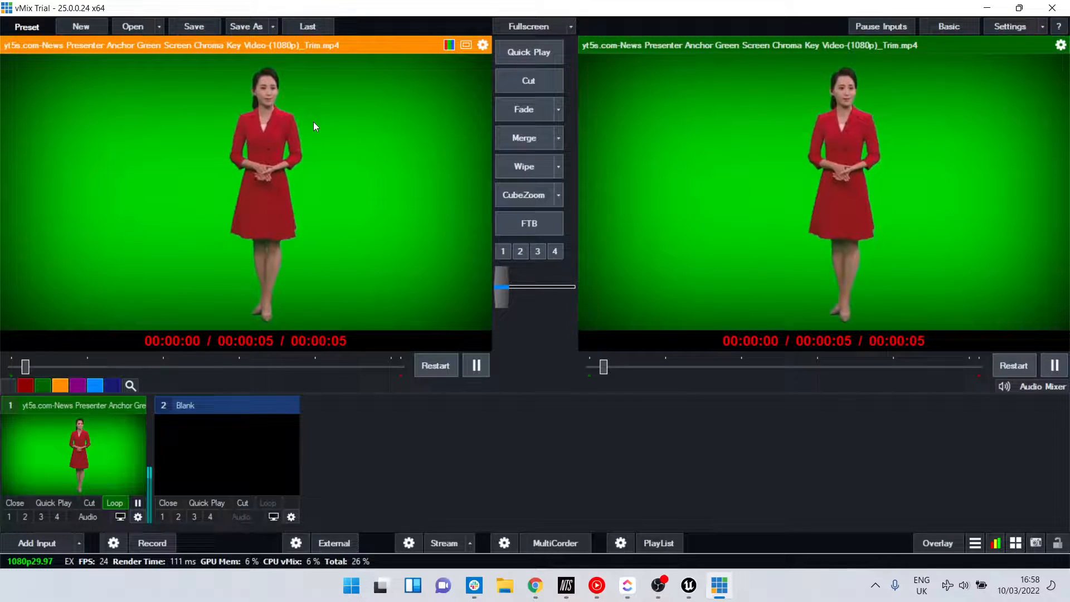
click(137, 517)
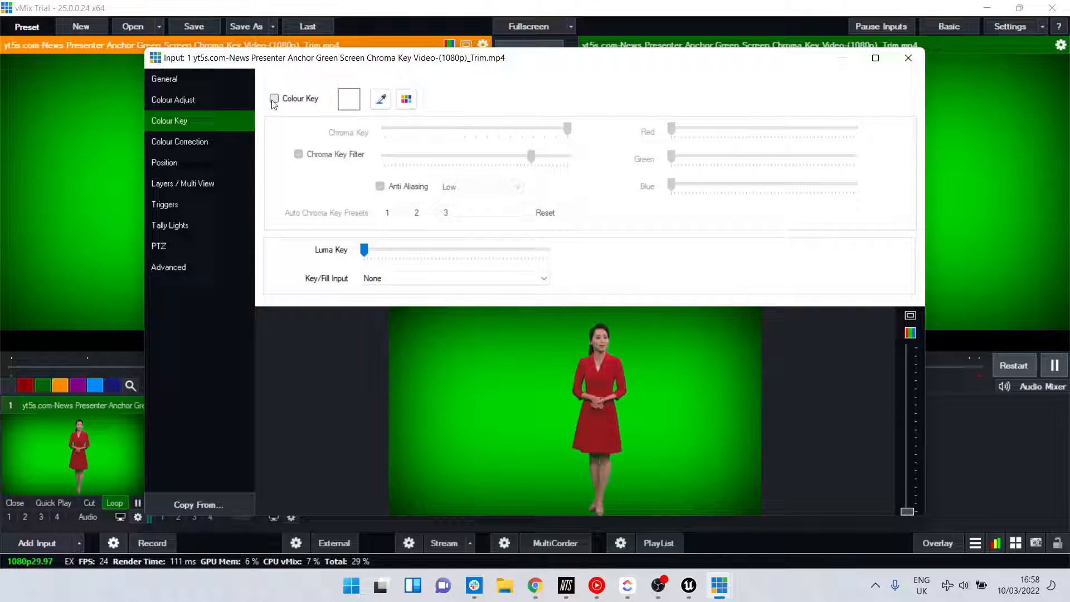
Enable Colour Key on the presenter clip to remove the green background
click(416, 213)
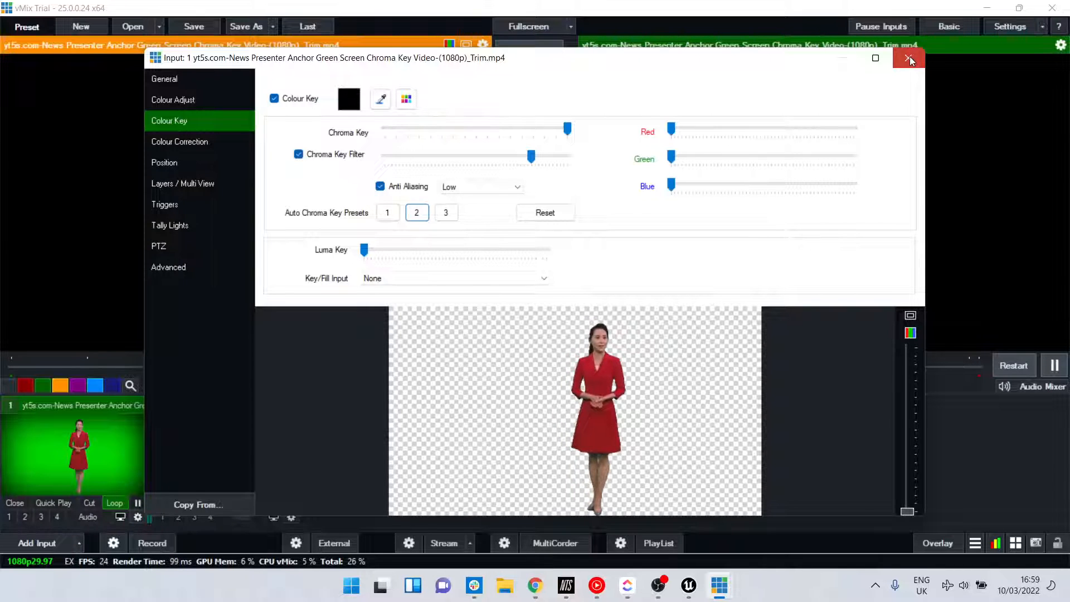
Close the Input settings and bring up the External output menu
click(909, 58)
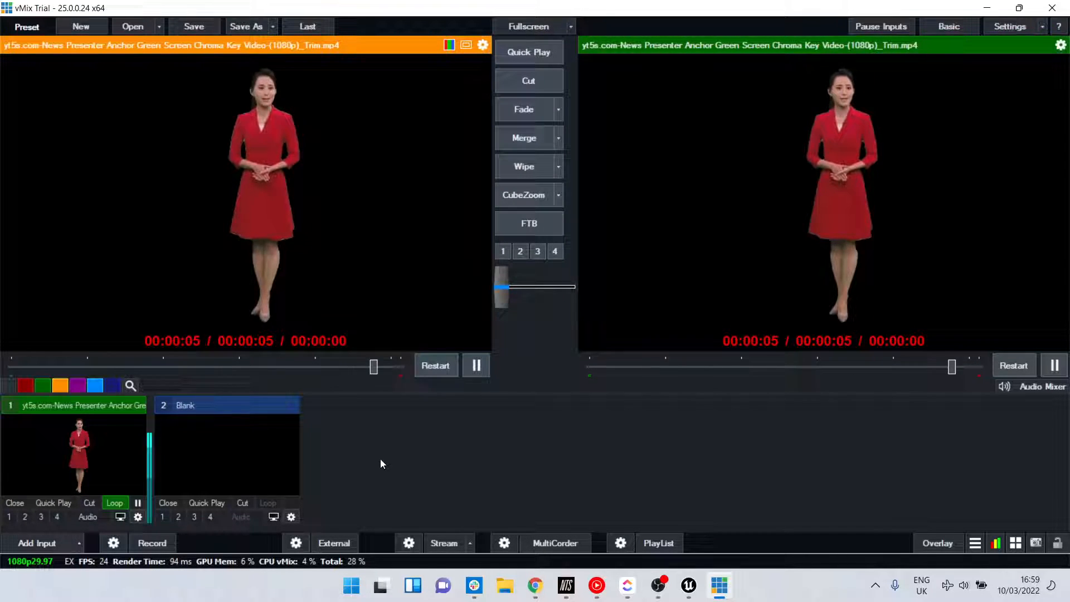
mouse_move(295, 543)
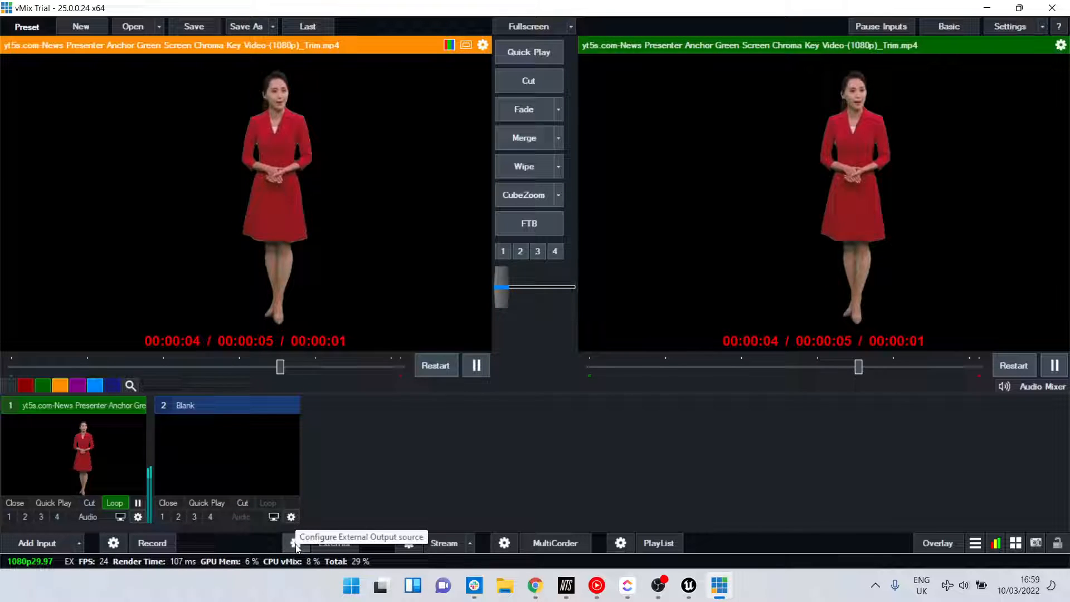
click(295, 543)
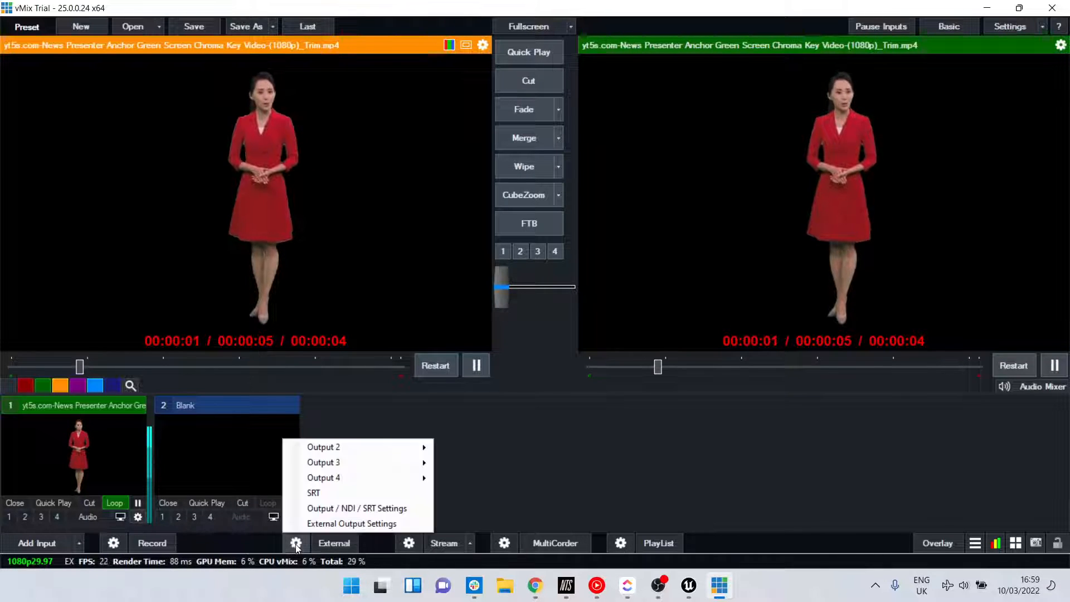
mouse_move(356, 507)
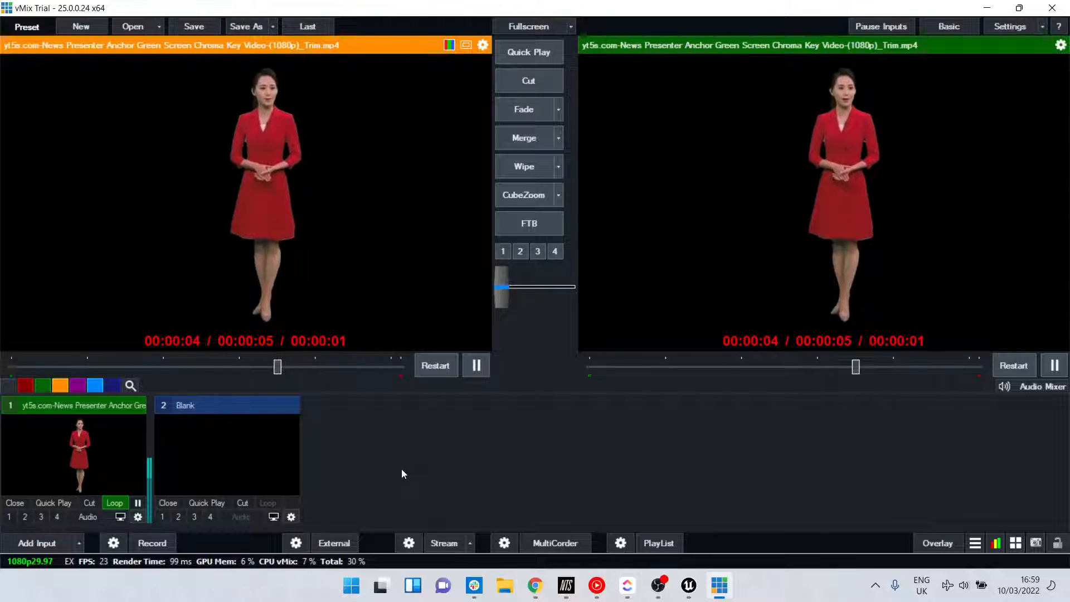
Set Output 1's NDI alpha channel to Premultiplied and confirm
click(1009, 26)
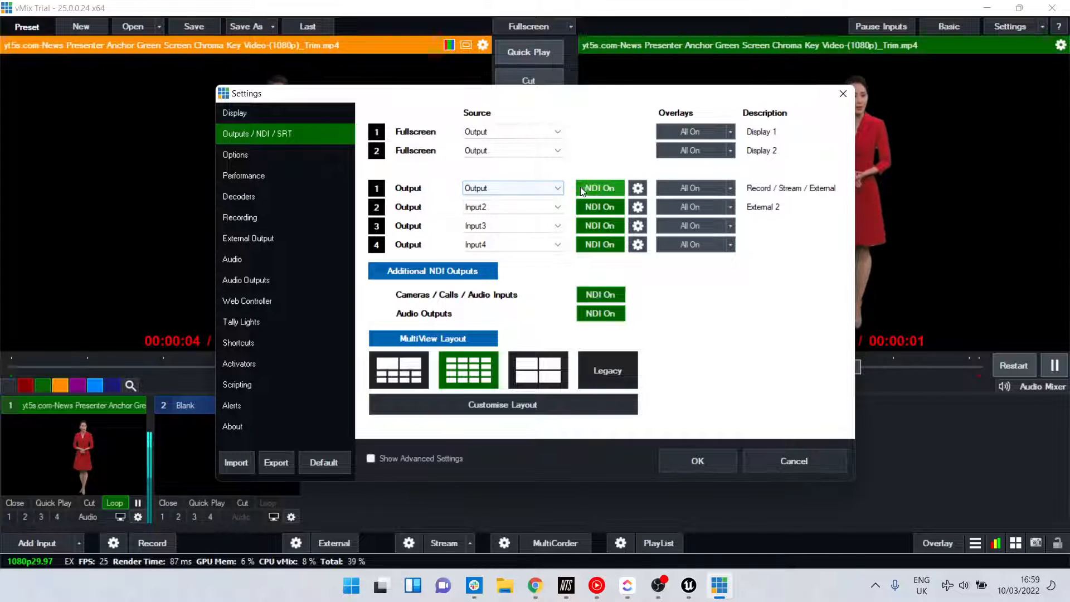
click(638, 188)
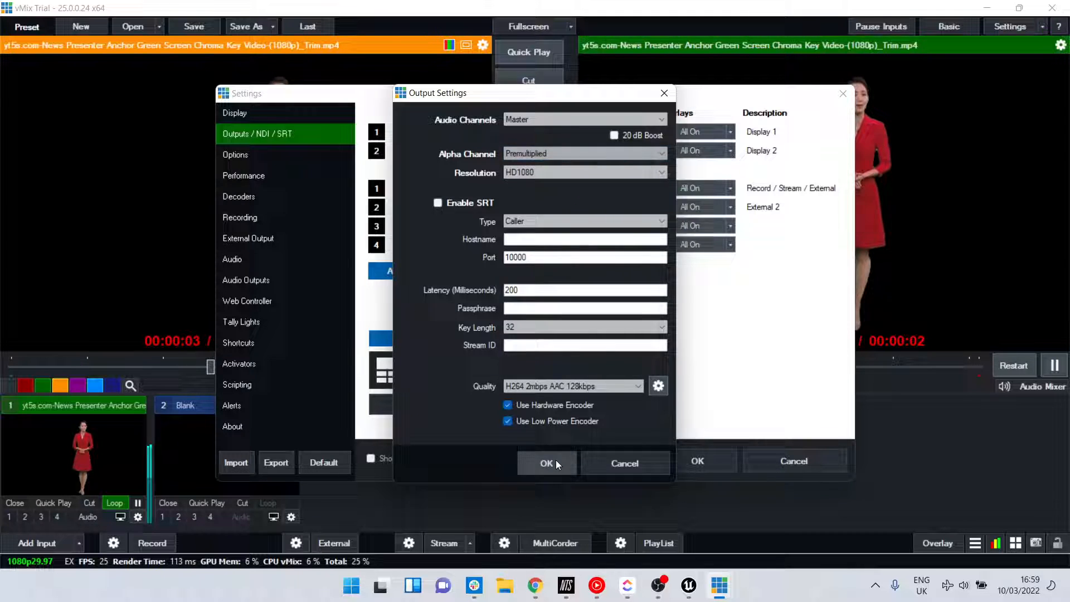
click(546, 463)
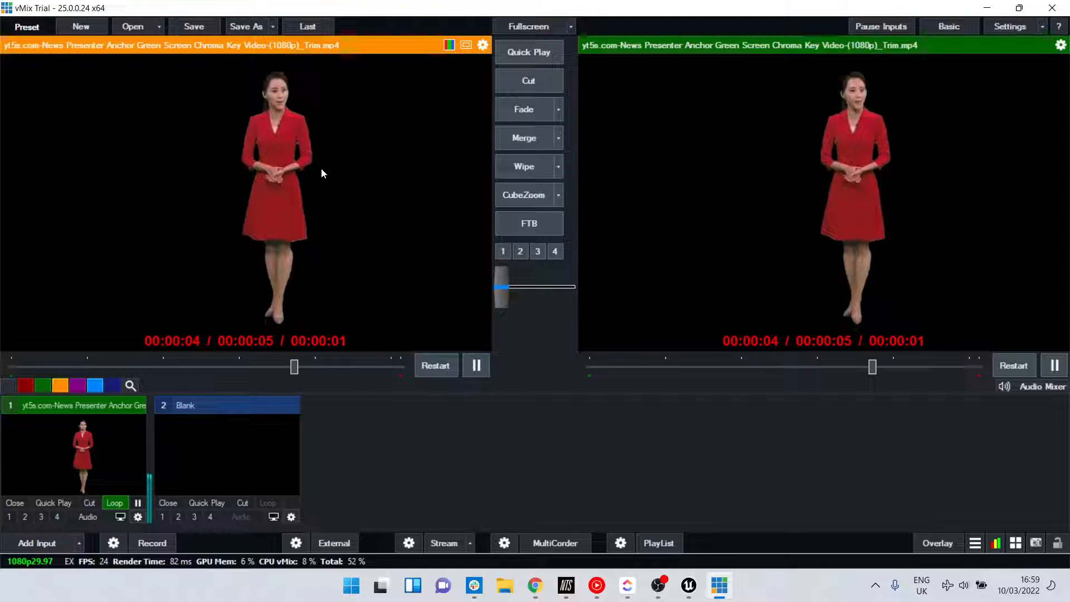
mouse_move(688, 586)
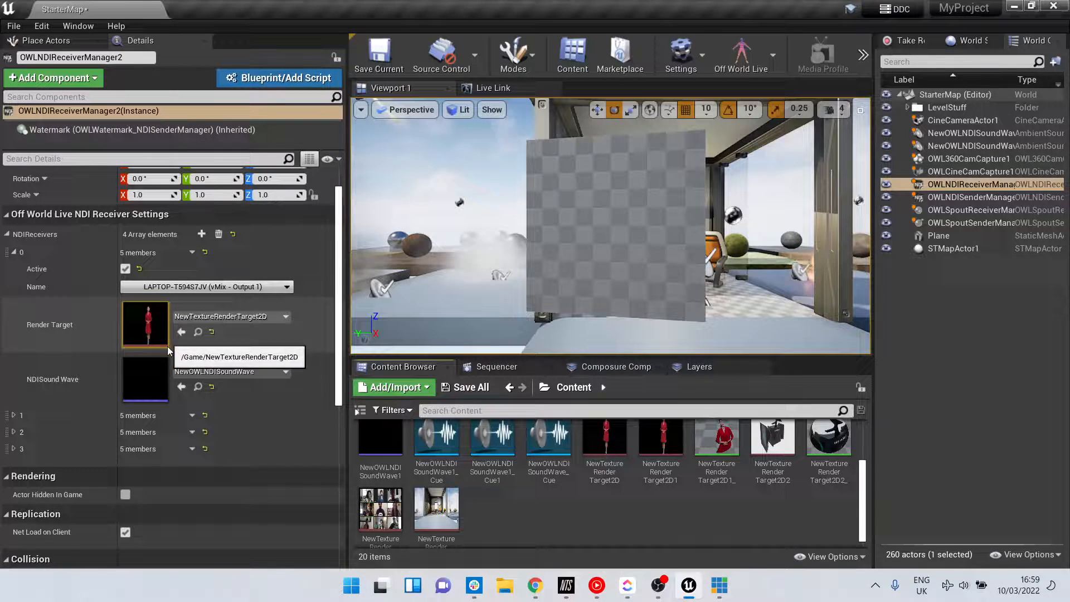
mouse_move(603, 437)
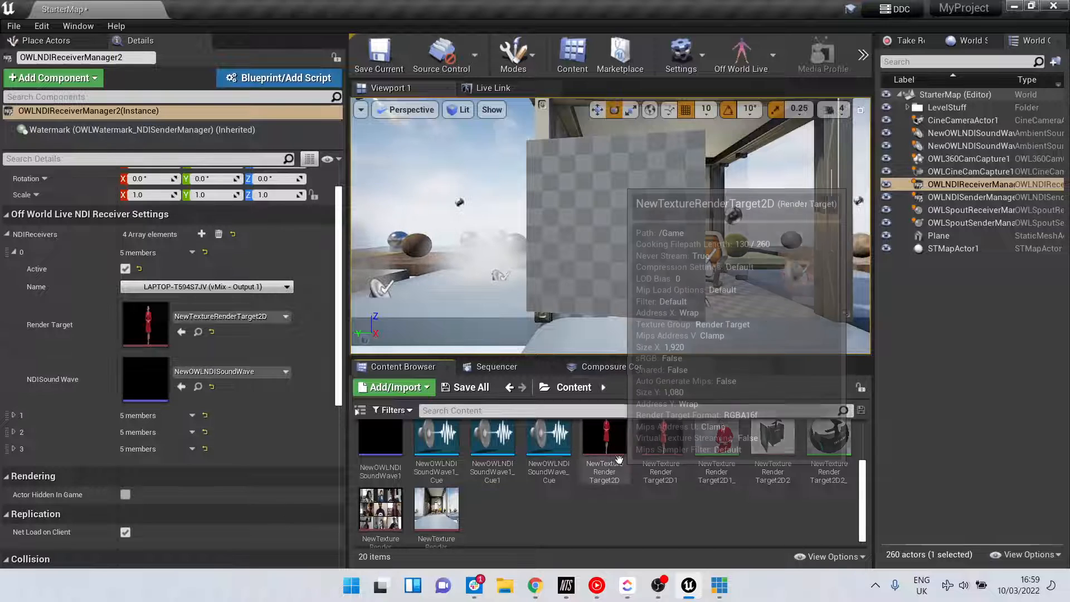
Create a material from NewTextureRenderTarget2D in the Content Browser
right_click(604, 444)
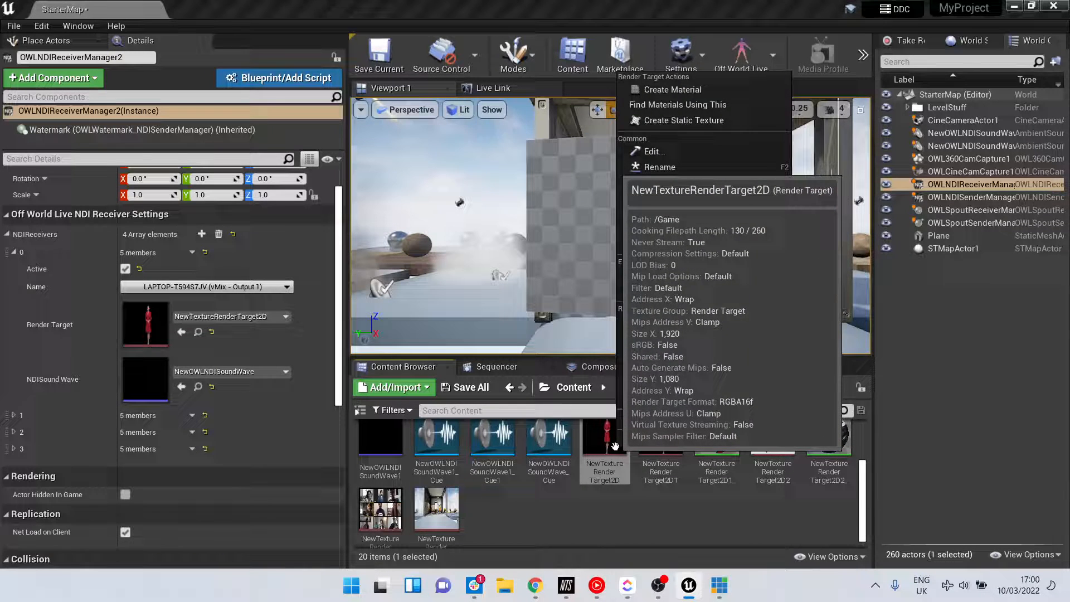
click(673, 89)
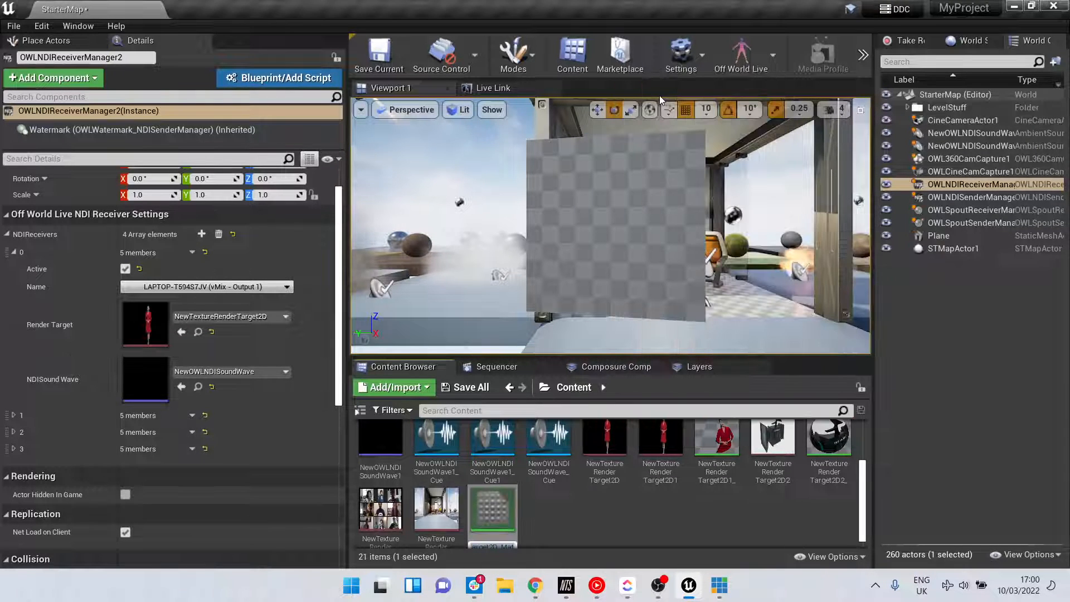
mouse_move(492, 508)
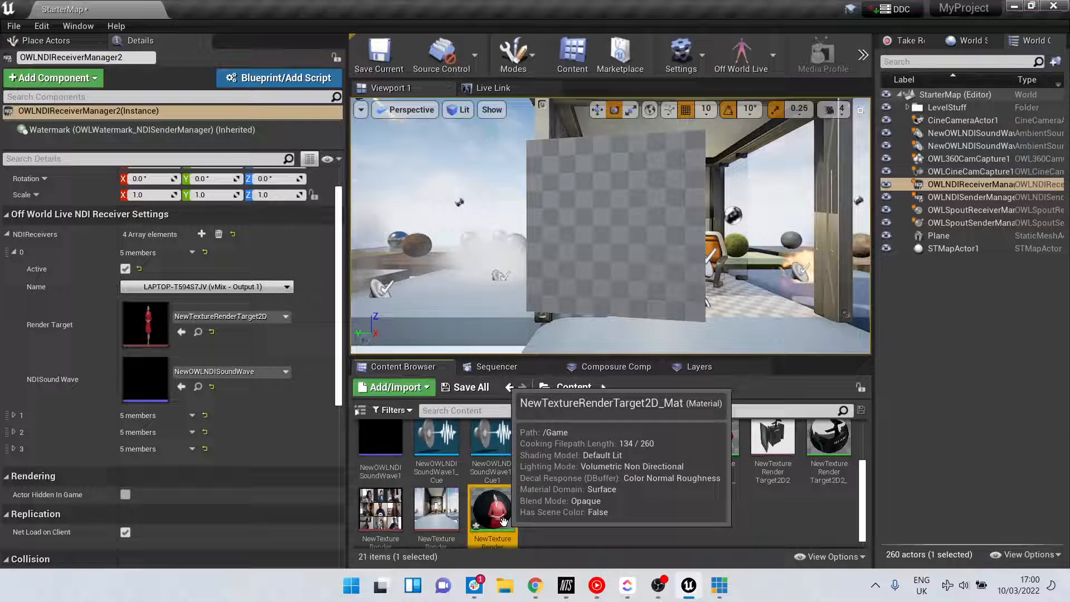
Set the material's Blend Mode to AlphaComposite (Premultiplied Alpha), apply, and close
double_click(492, 509)
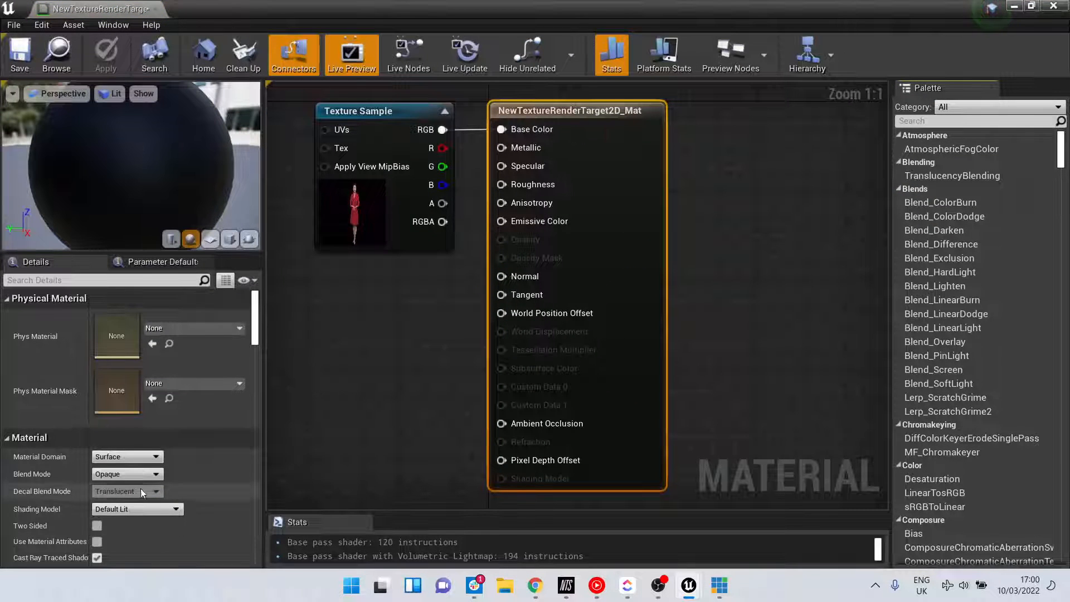
mouse_move(137, 474)
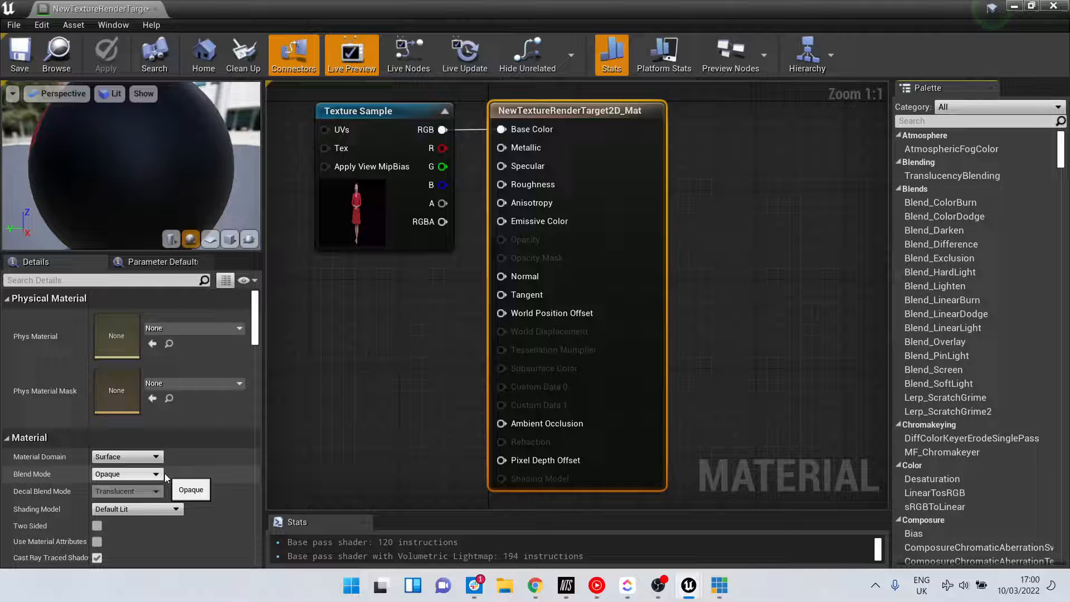
click(127, 473)
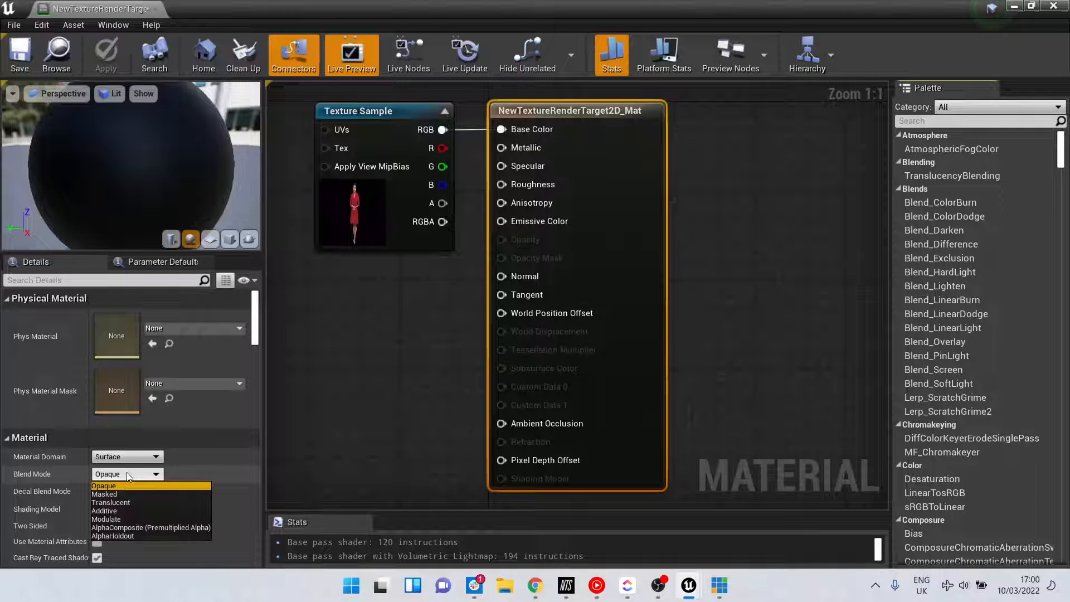
click(150, 527)
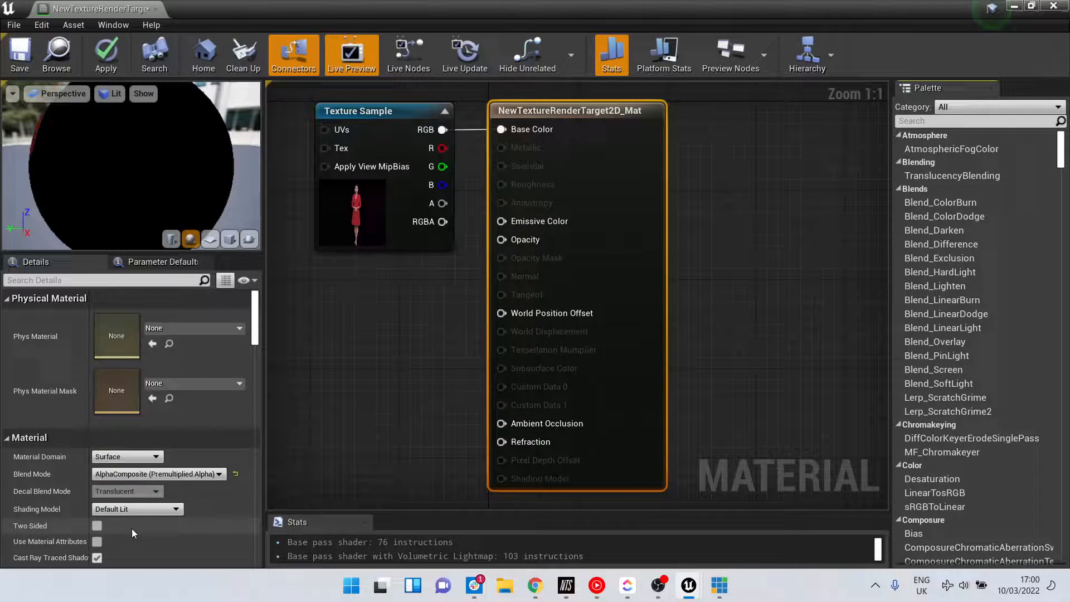
mouse_move(441, 203)
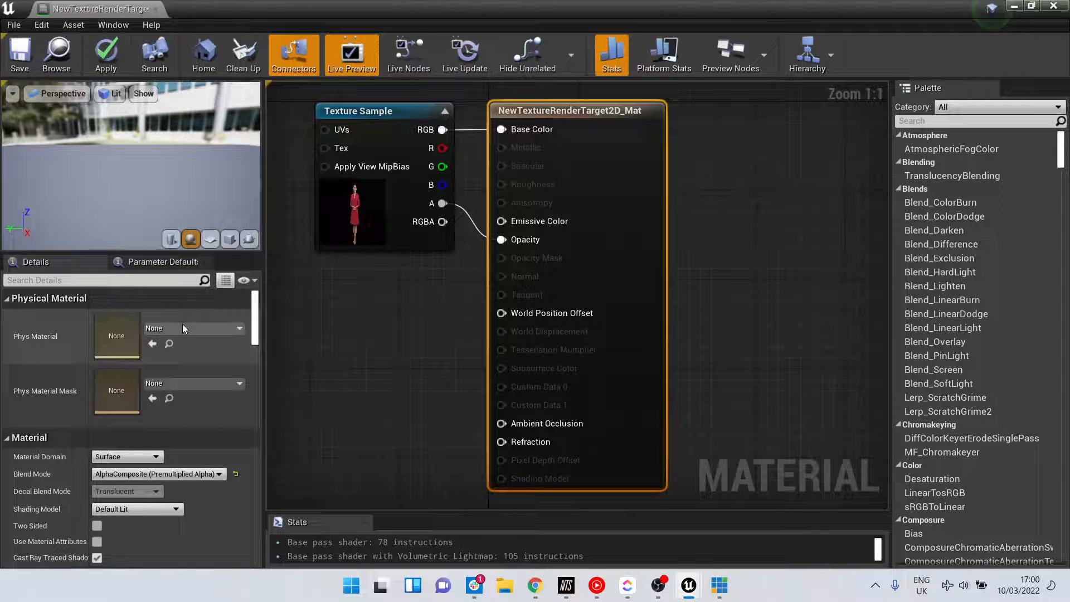
click(106, 55)
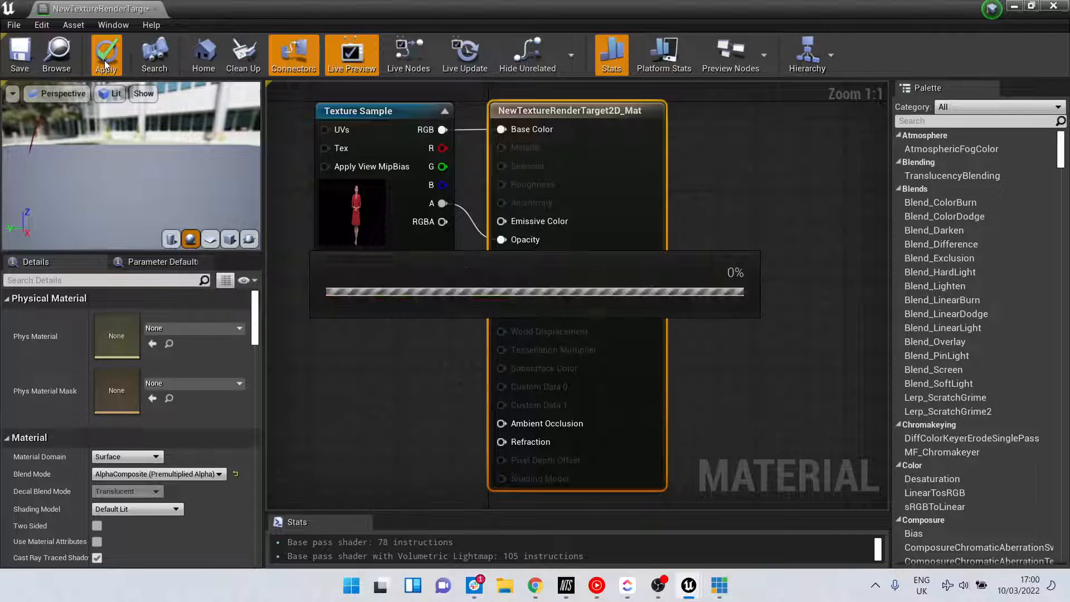
click(106, 54)
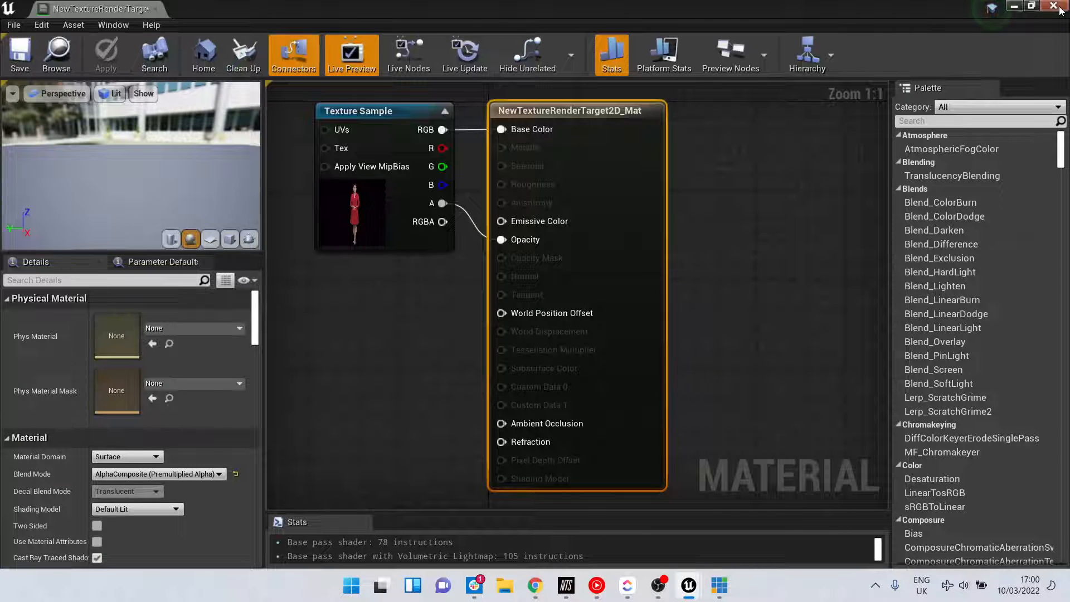
click(1052, 5)
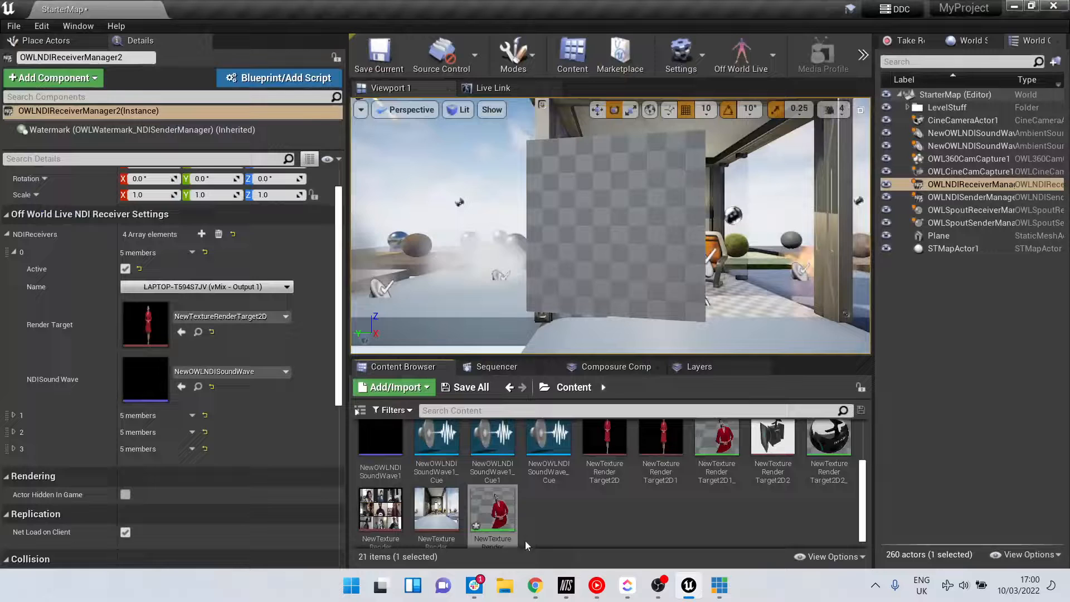